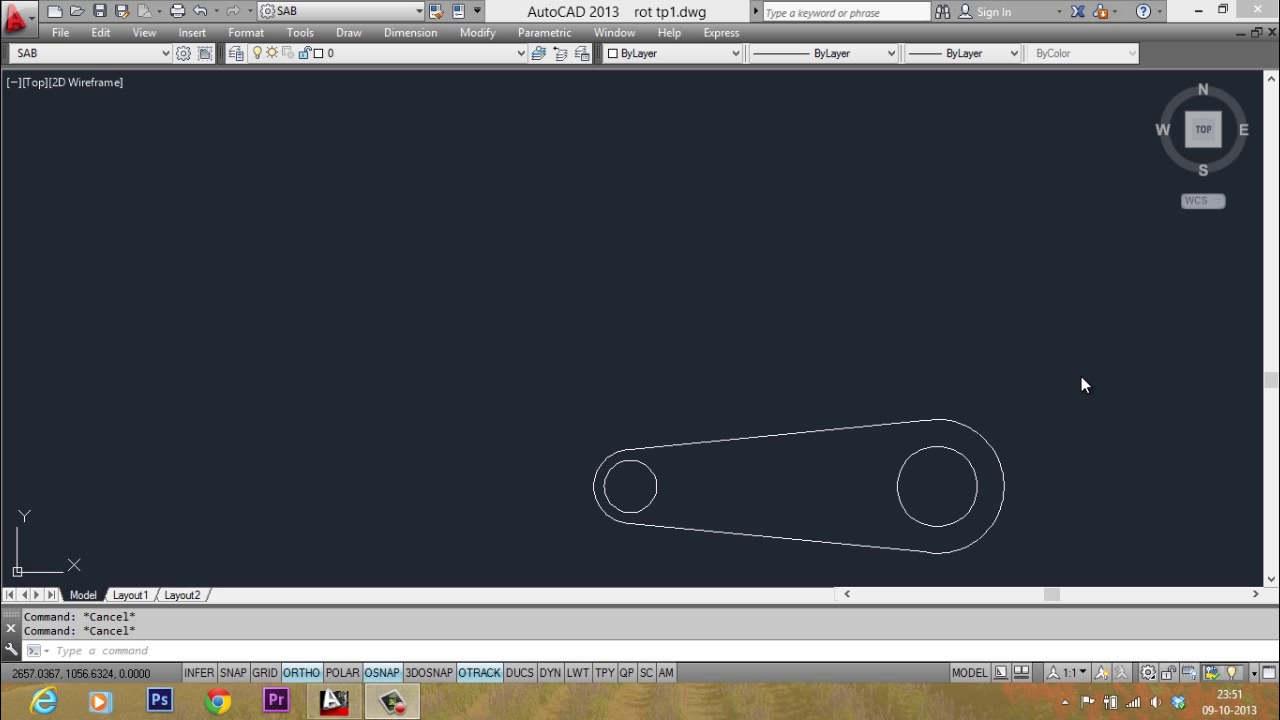
pyautogui.moveTo(1045, 384)
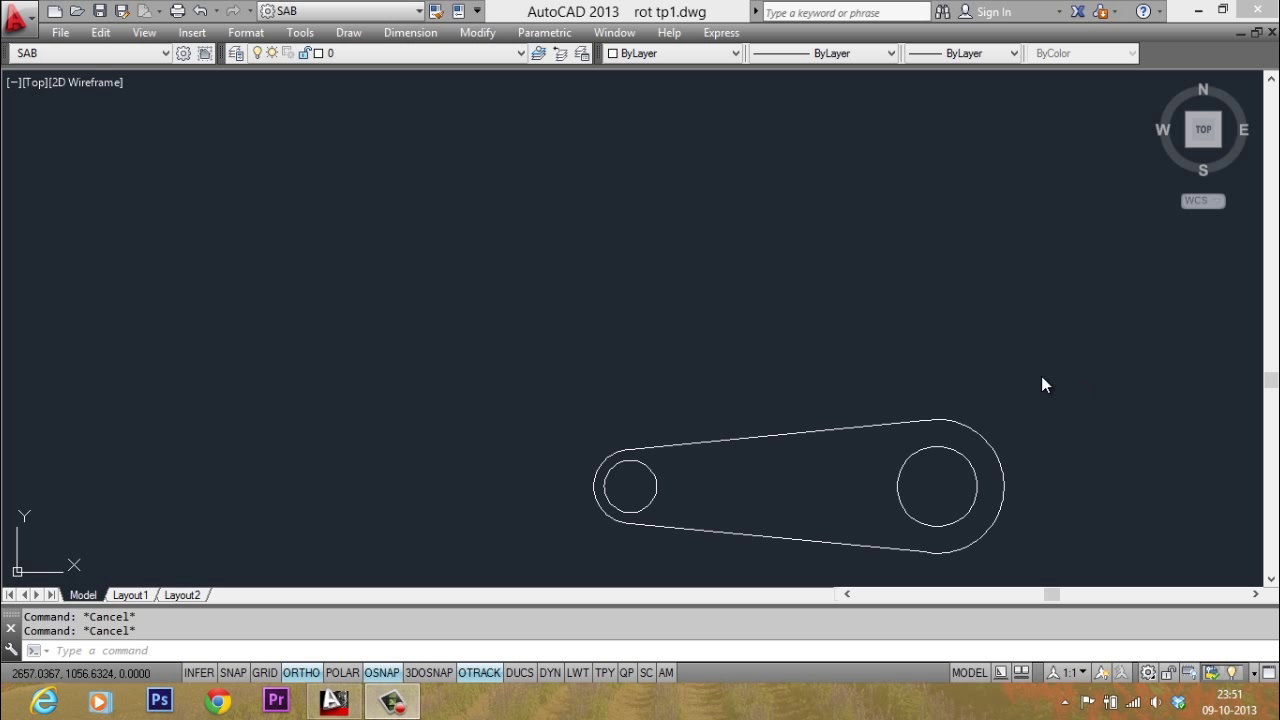
pyautogui.moveTo(648, 505)
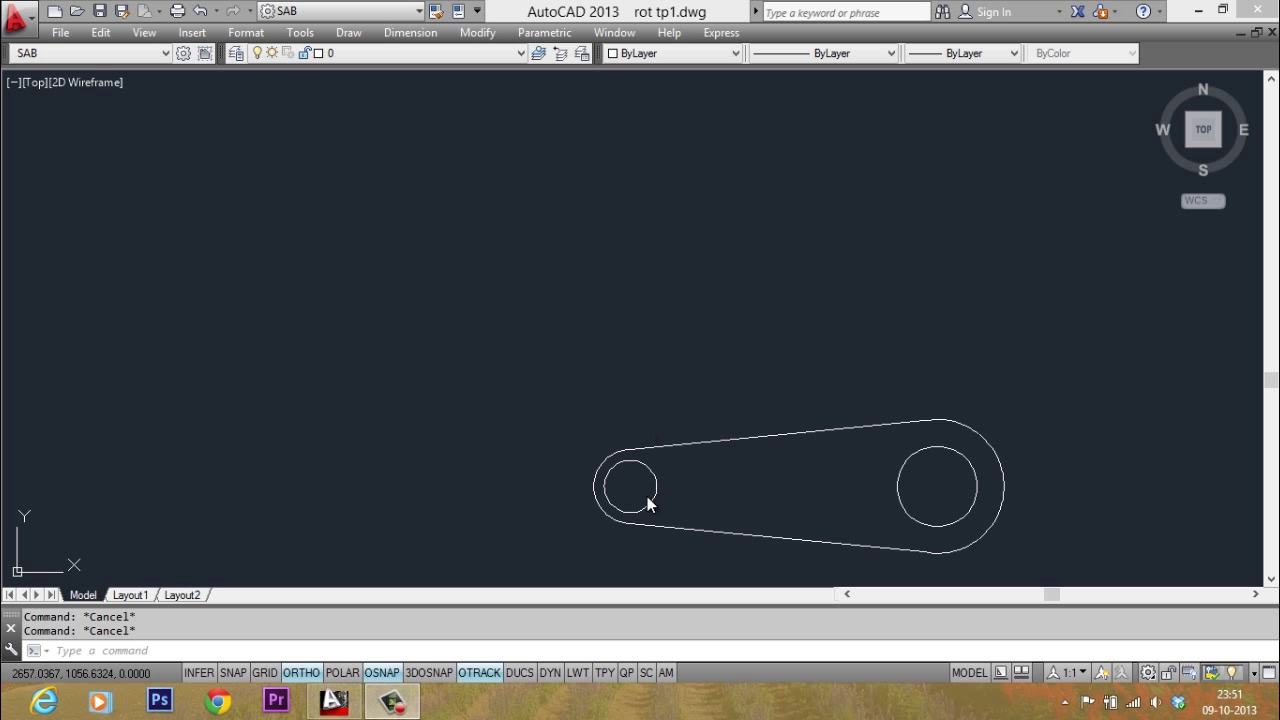
pyautogui.moveTo(700, 397)
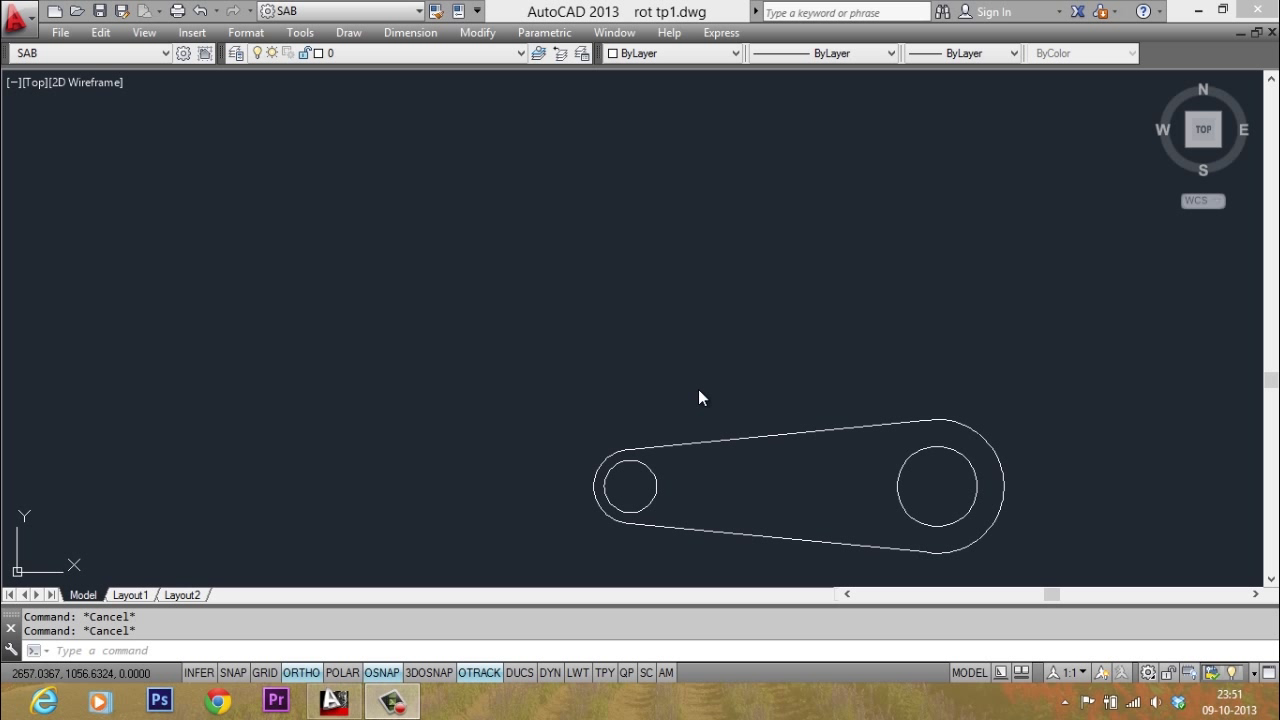
pyautogui.moveTo(1036, 398)
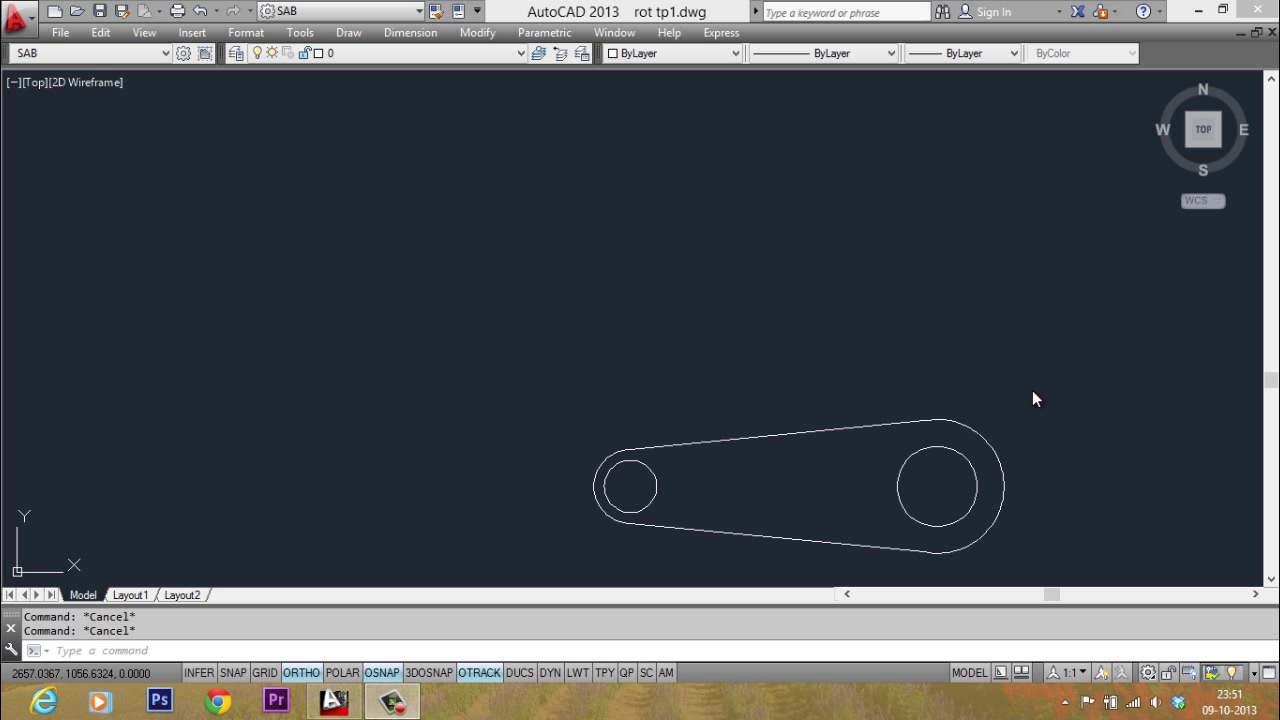
pyautogui.moveTo(930, 399)
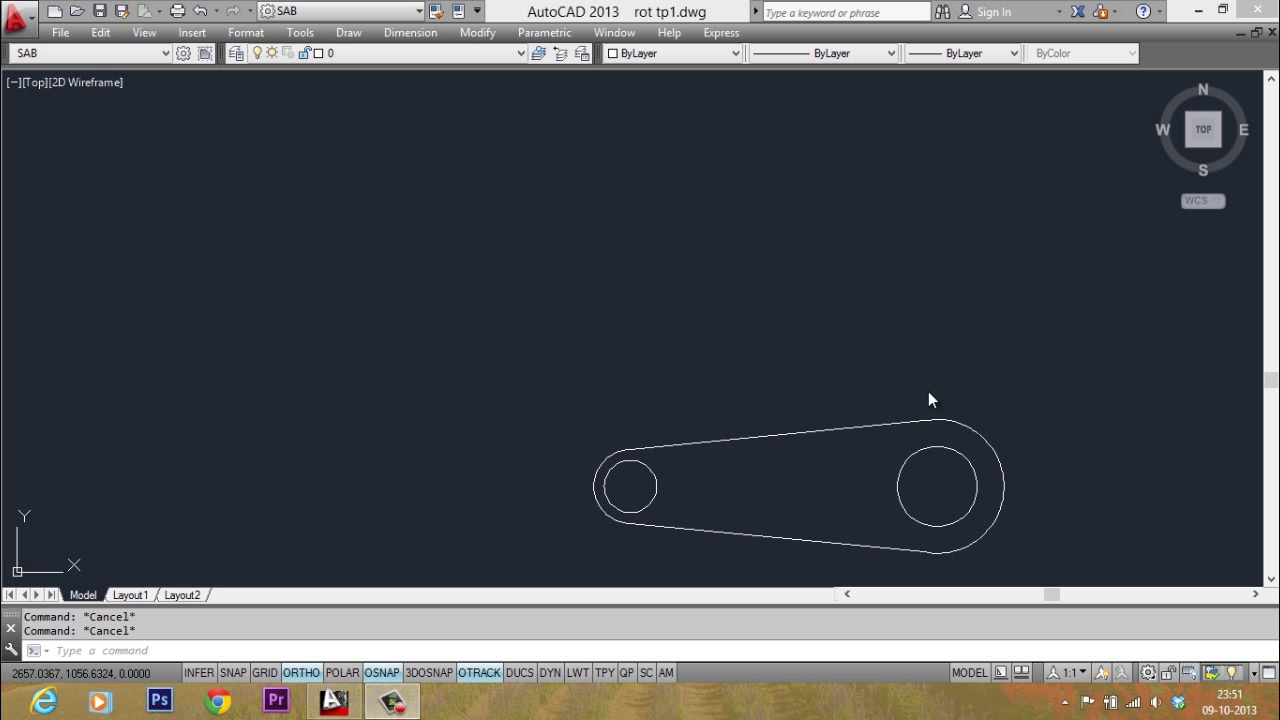
pyautogui.moveTo(700, 445)
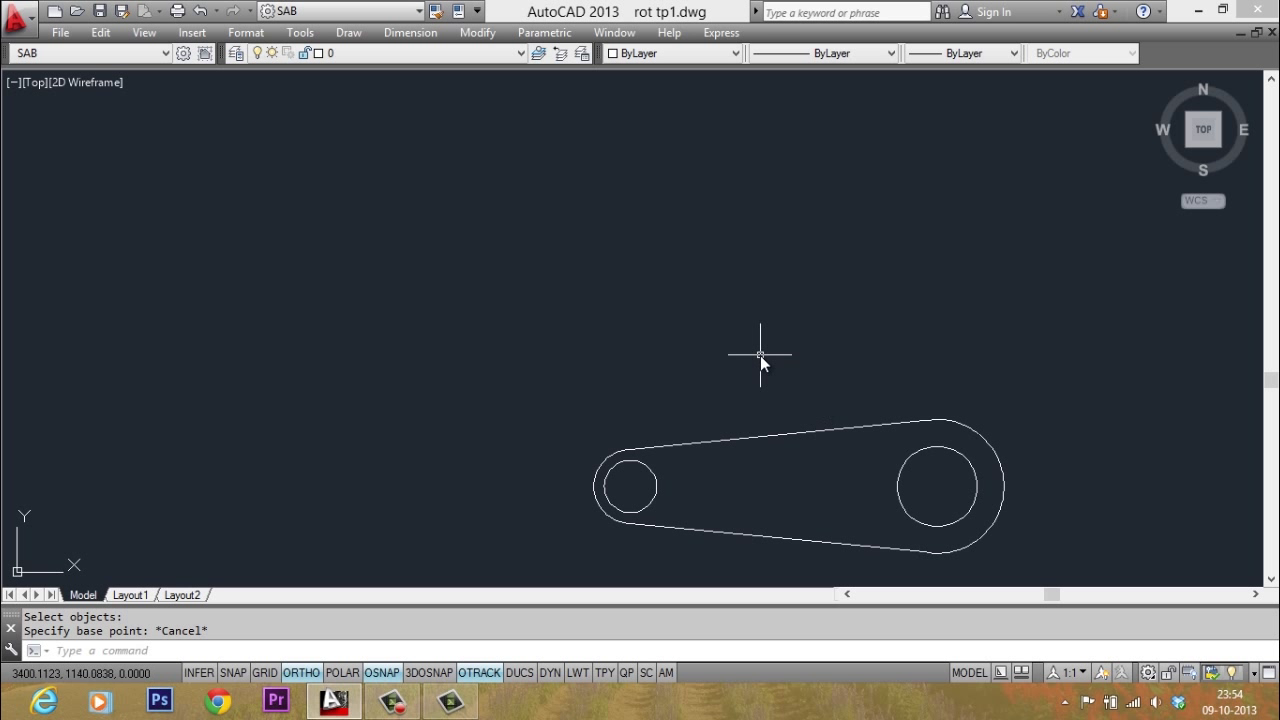
pyautogui.moveTo(685, 478)
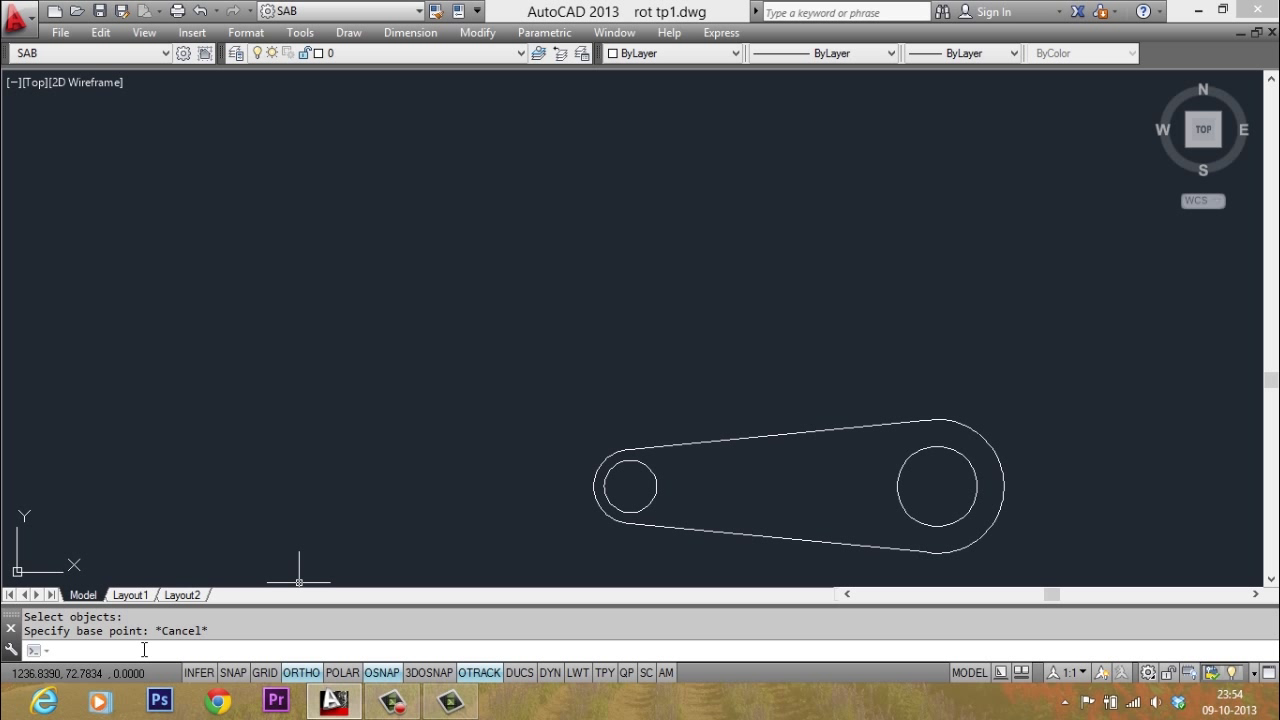
# Rotate the crank-arm link 45° about its small circle centre with RO
pyautogui.write('RO')
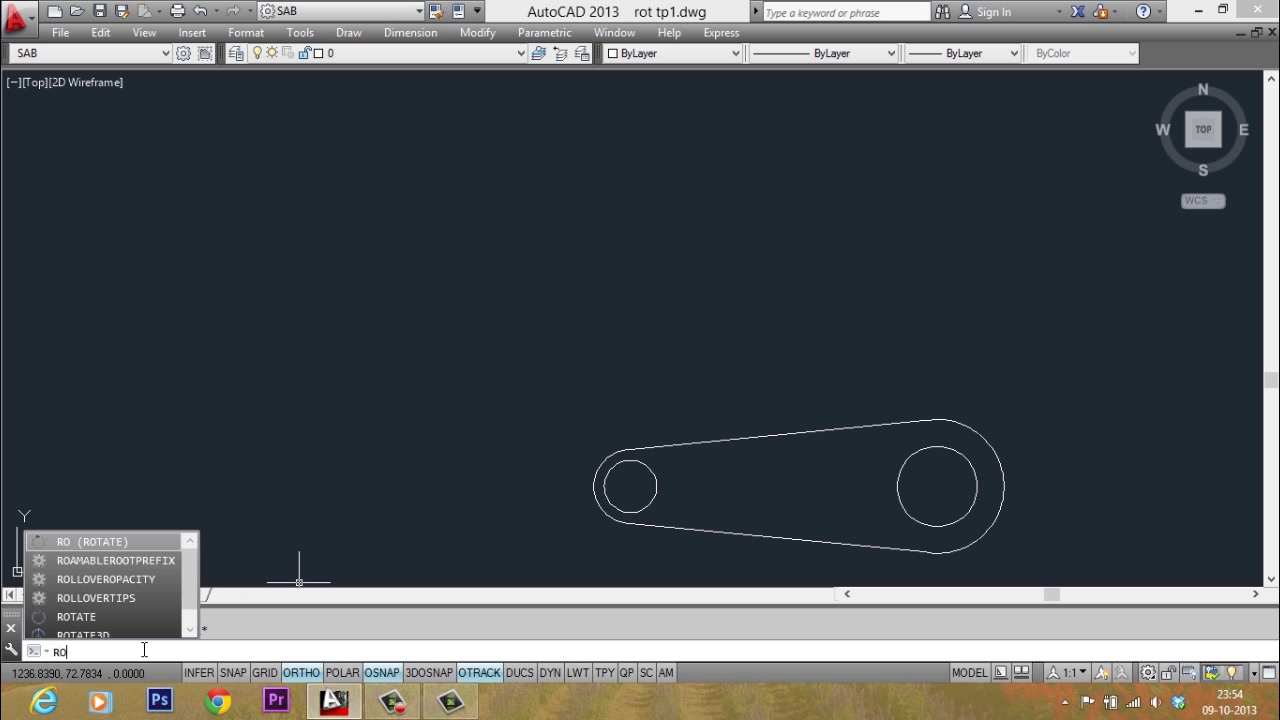
pyautogui.press('enter')
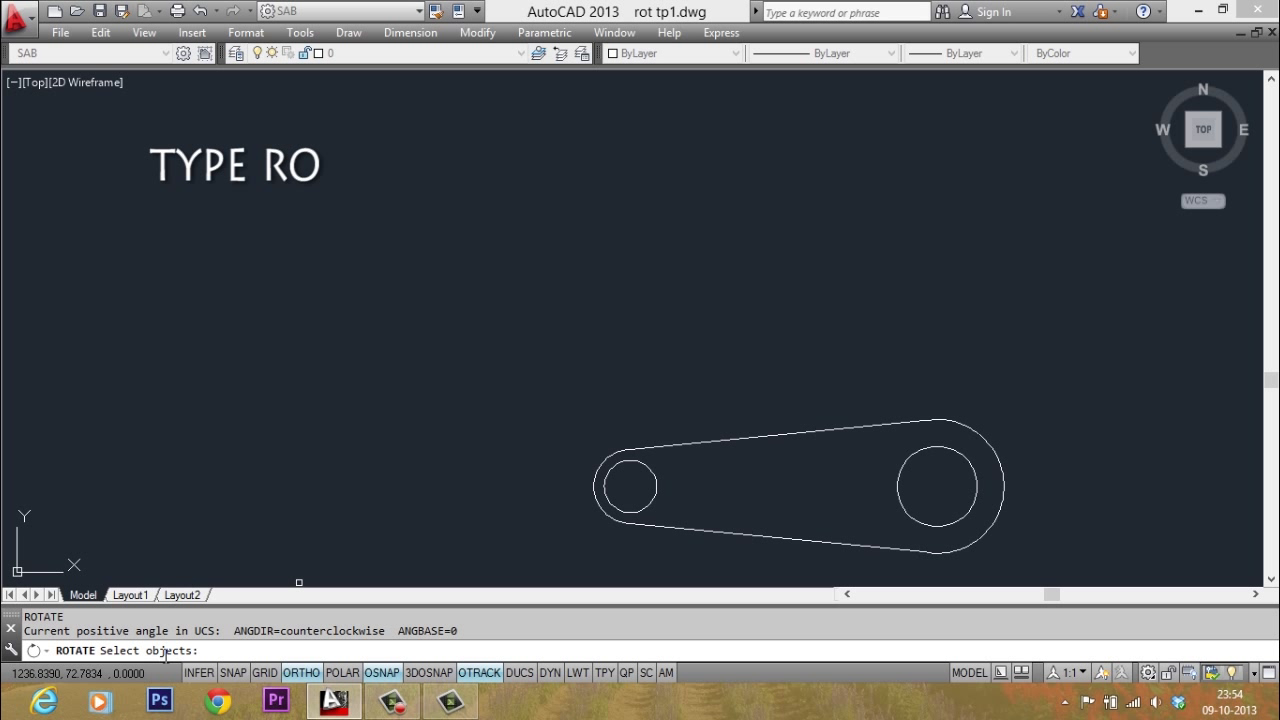
pyautogui.moveTo(538, 374)
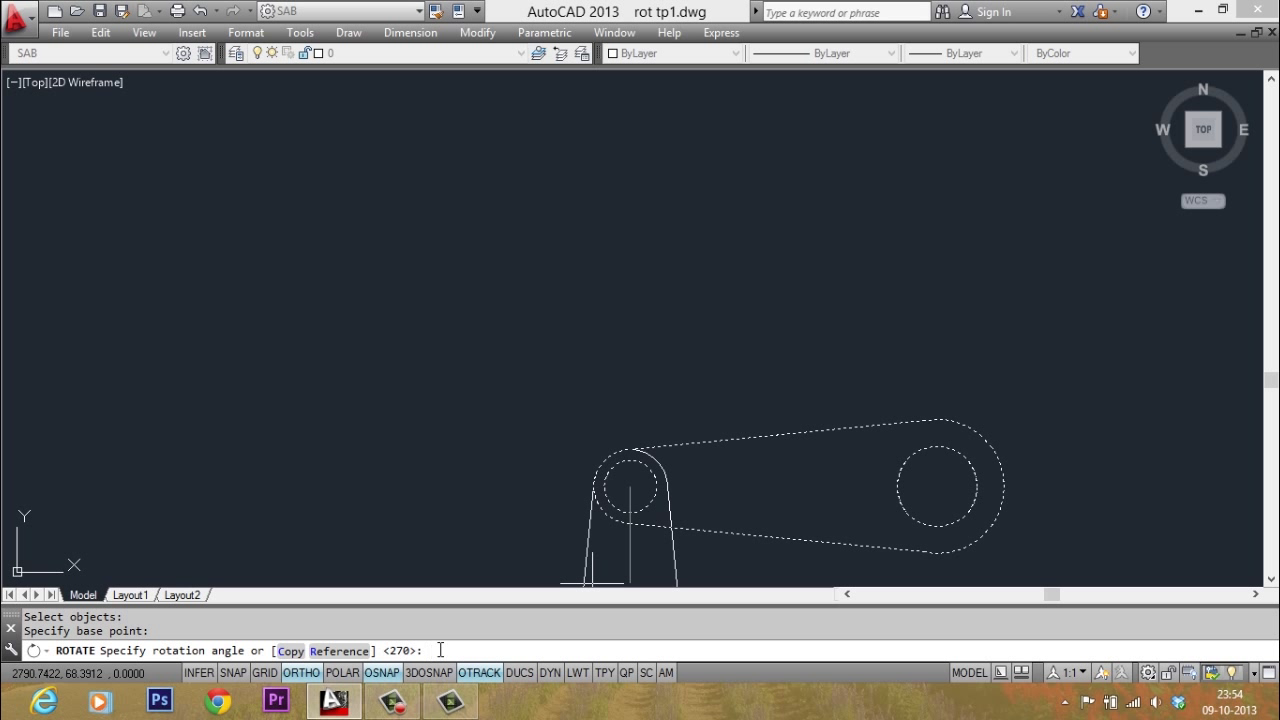
pyautogui.write('45')
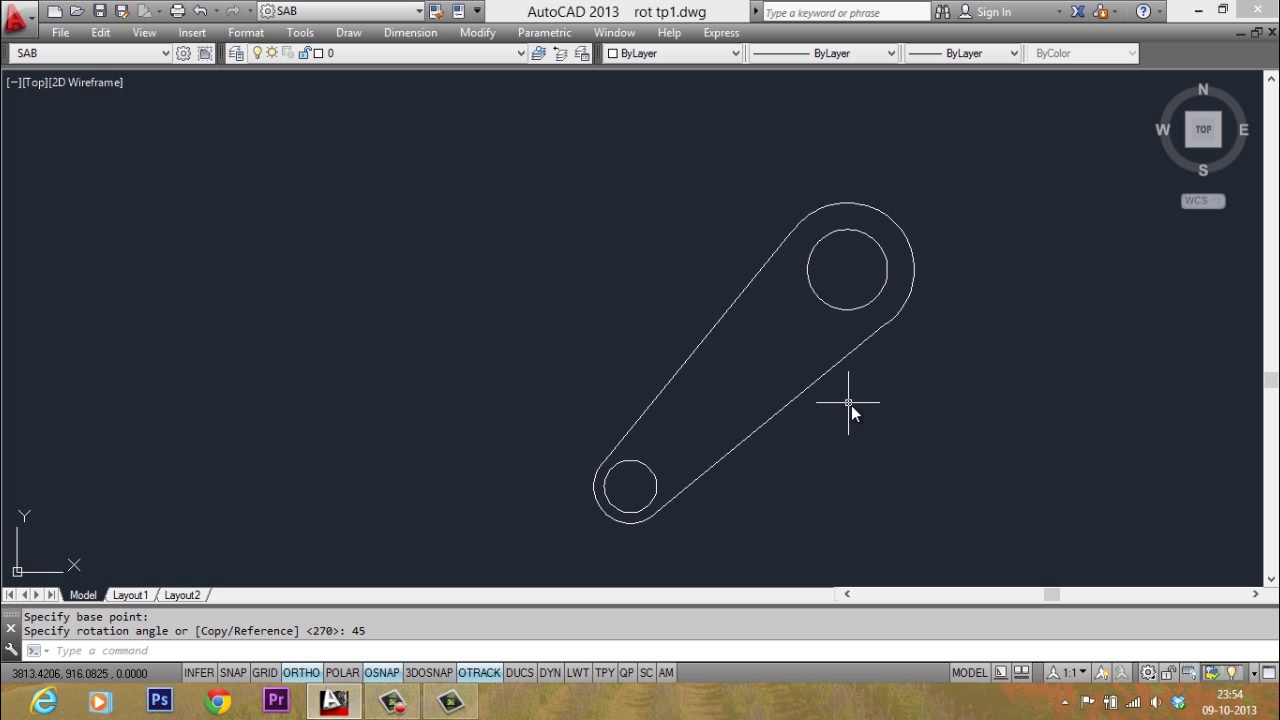
pyautogui.moveTo(415, 583)
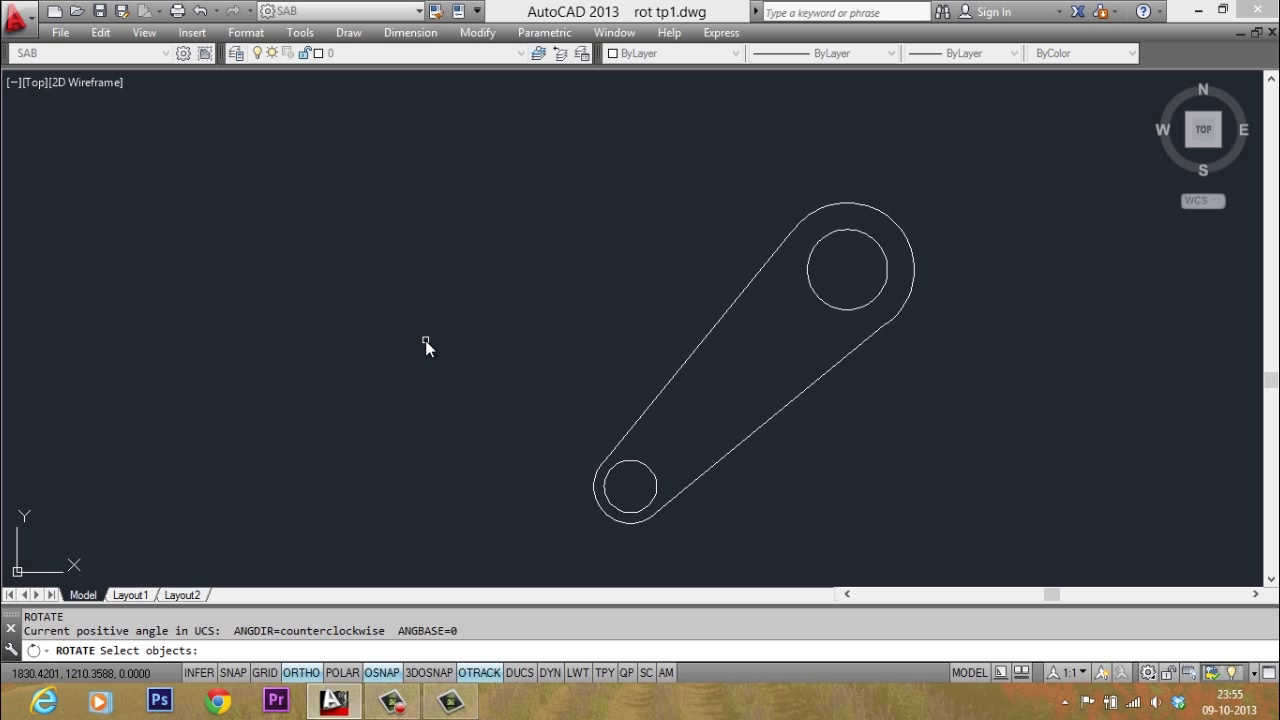
# Reselect the link's three objects using the Previous (P) selection option
pyautogui.write('p')
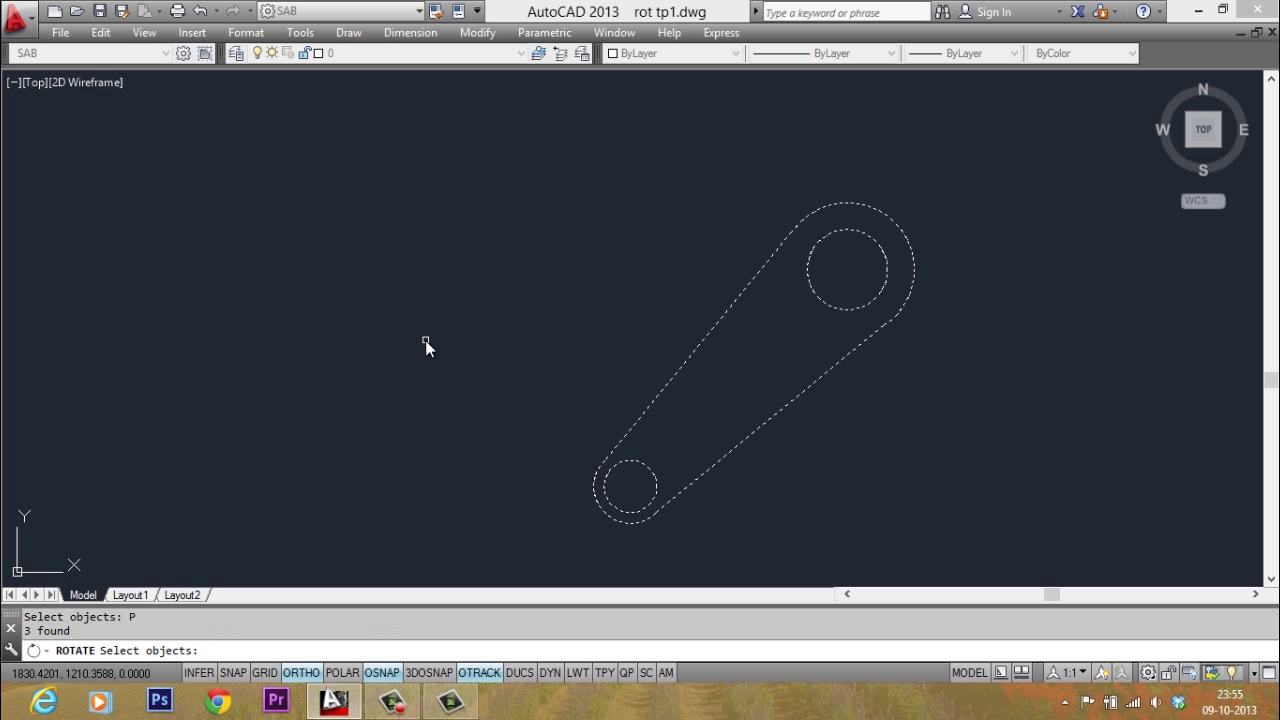
pyautogui.press('enter')
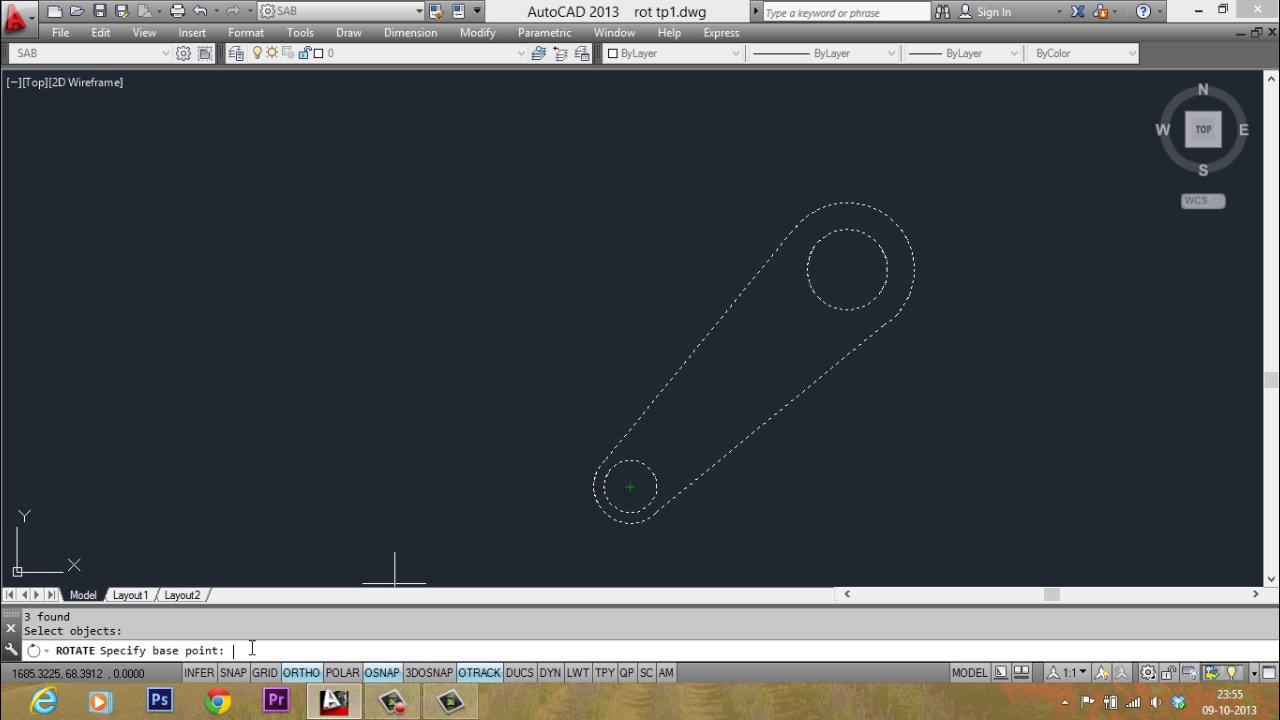
# Rotate the link another 45° about the last point (@) so it stands vertical
pyautogui.write('@')
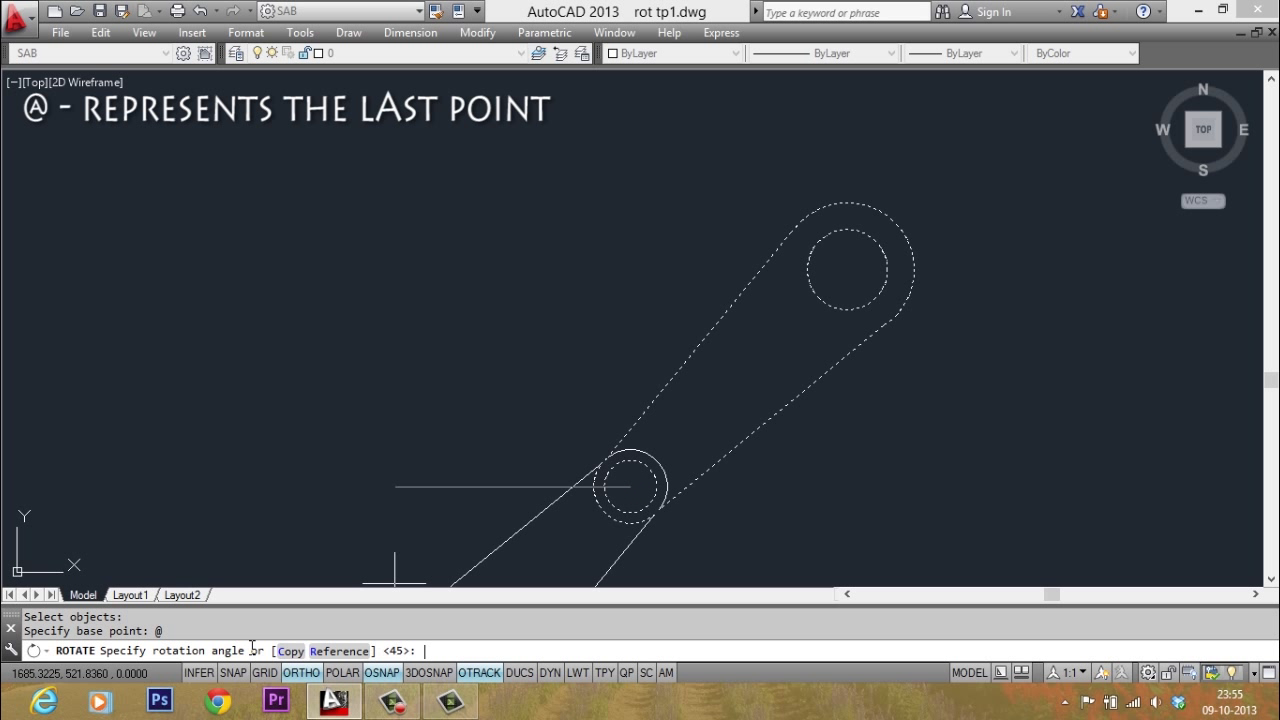
pyautogui.moveTo(595, 305)
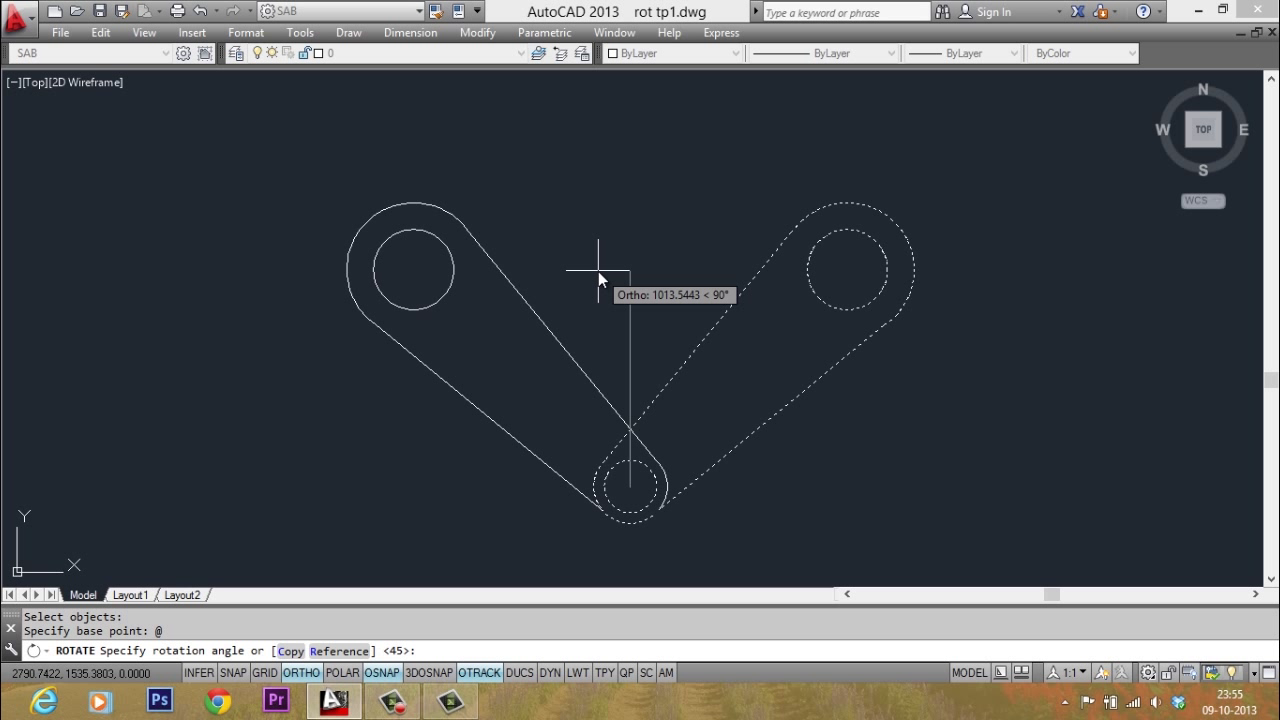
pyautogui.click(599, 275)
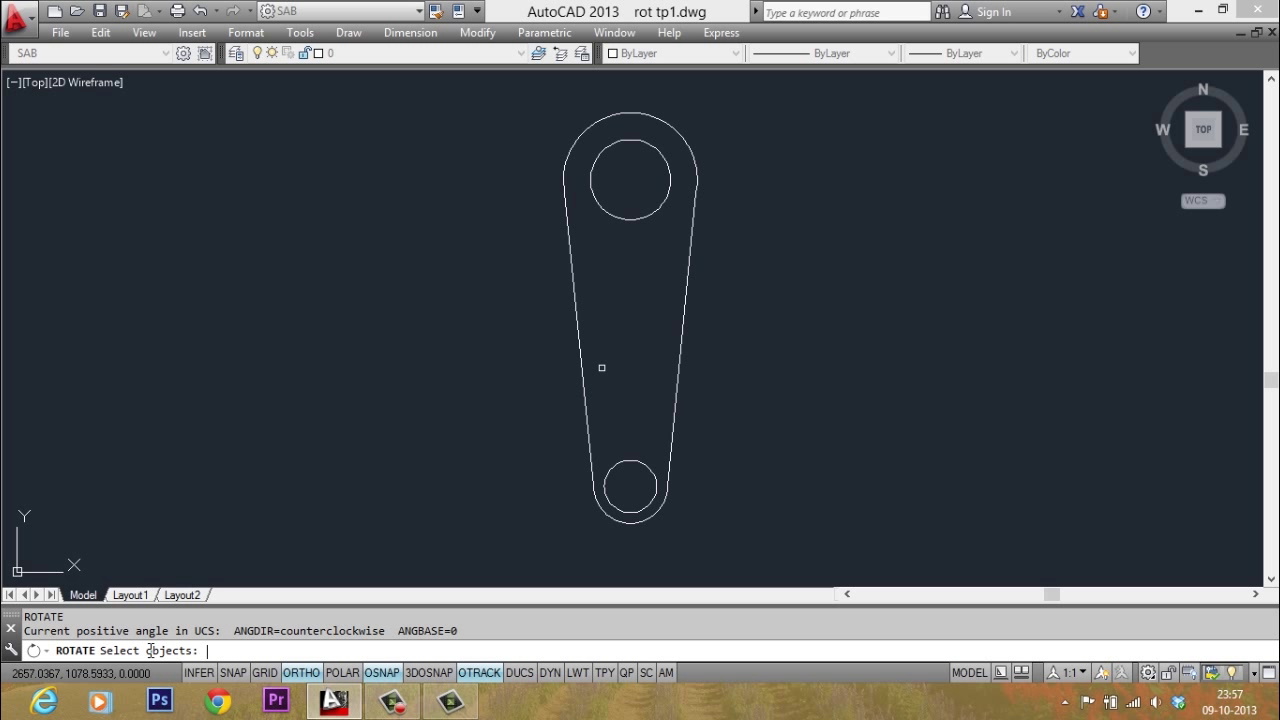
# Reselect the upright link with P and set its base point for a third rotation
pyautogui.write('p')
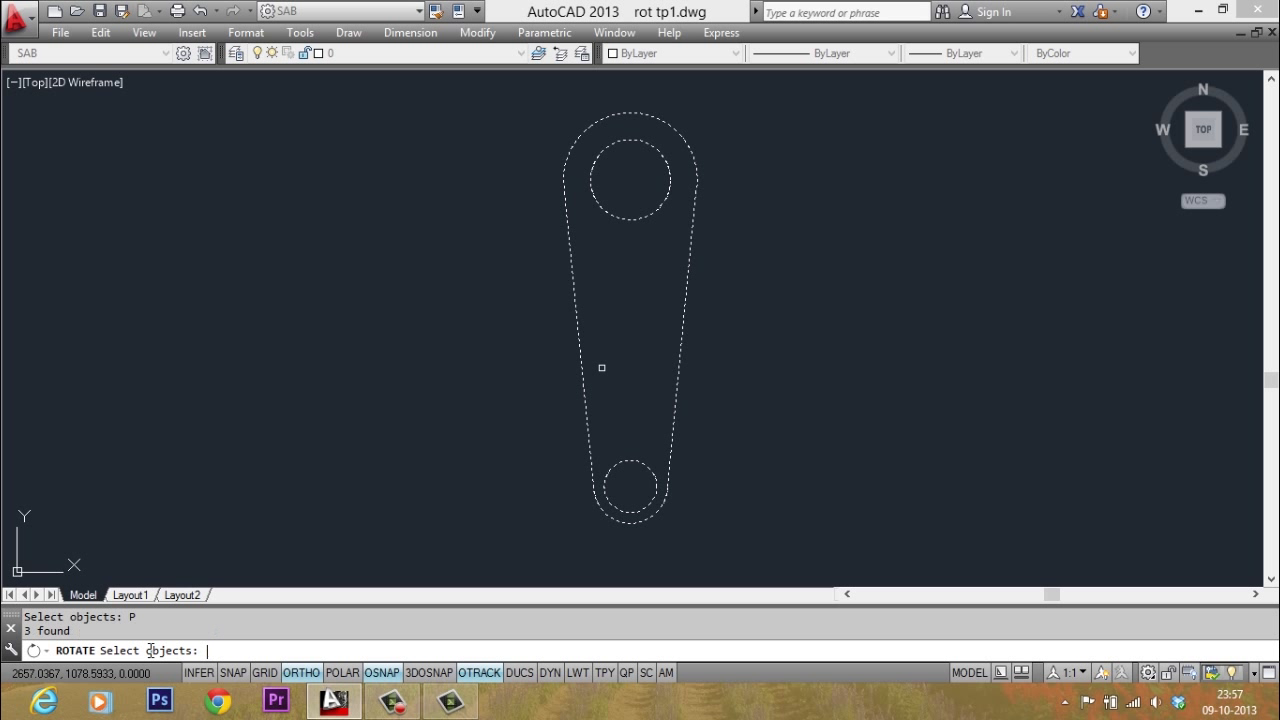
pyautogui.press('enter')
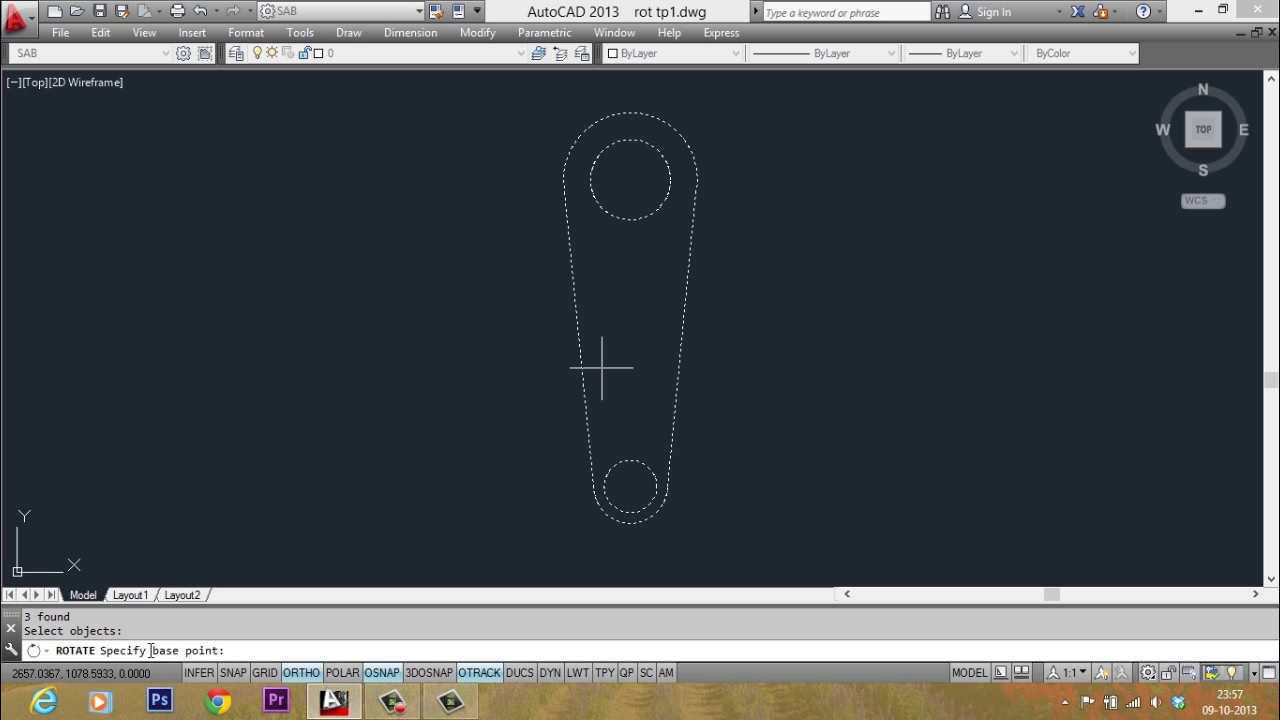
pyautogui.click(630, 490)
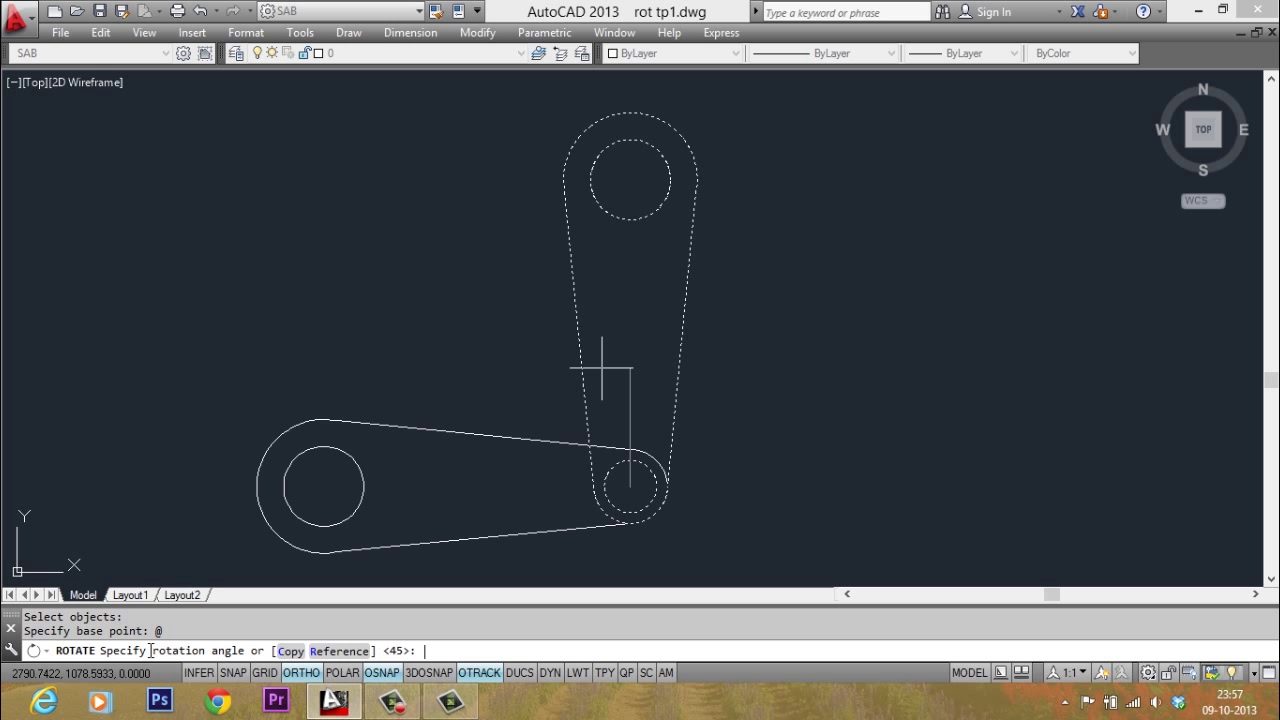